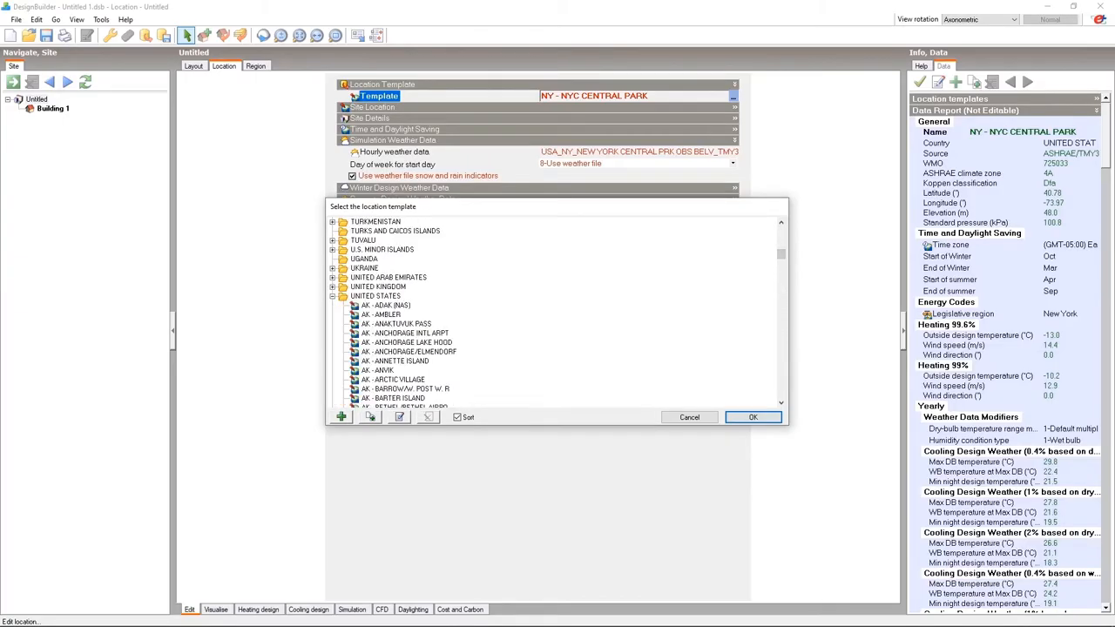
Pick New York Central Park as the site's location template from the world locations list.
{"action": "scroll", "scroll_direction": "down", "scroll_amount": 3}
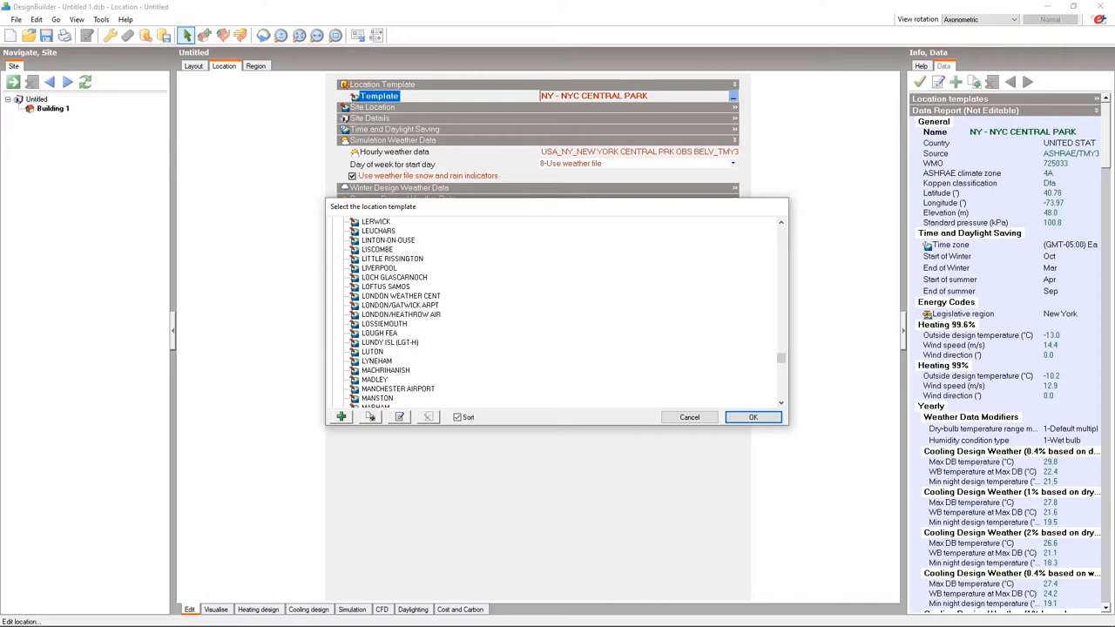
{"action": "left_click", "coordinate": [753, 416]}
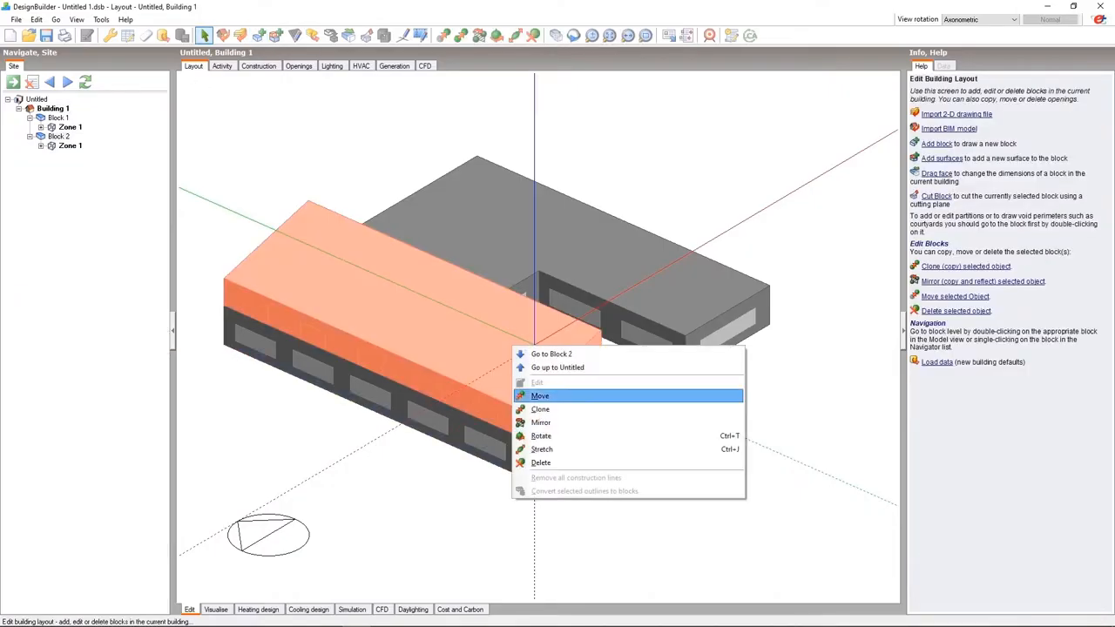
Move the selected block into position to link the two pitched-roof wings.
{"action": "left_click", "coordinate": [540, 424]}
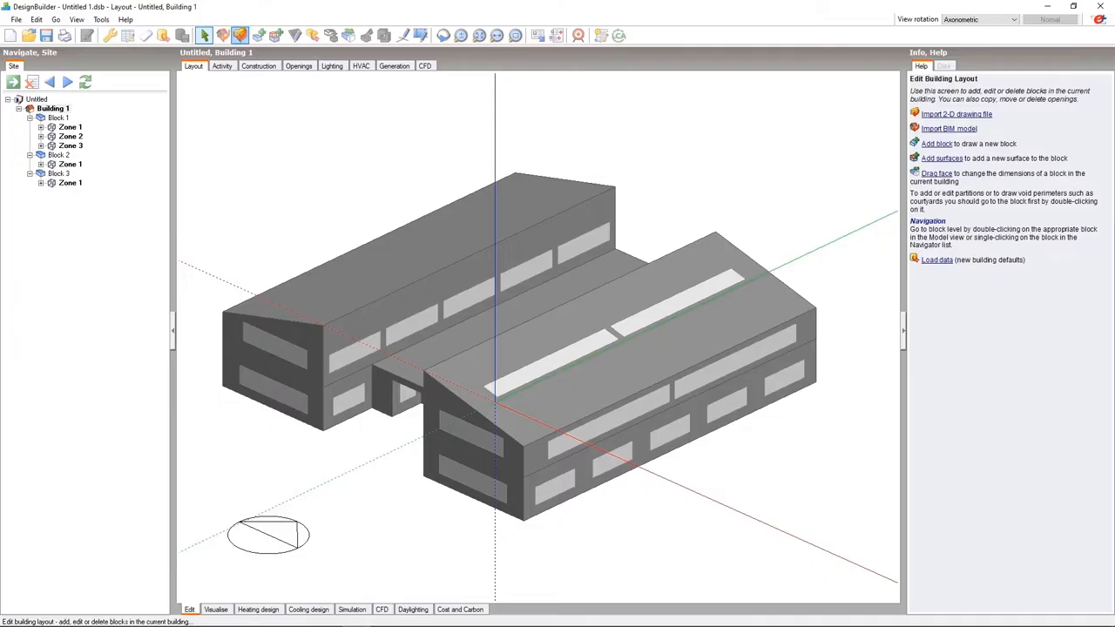
Load 'Double glazing, clear, 1m overhang' onto external openings filtered to orientation 150–210°.
{"action": "left_click", "coordinate": [934, 259]}
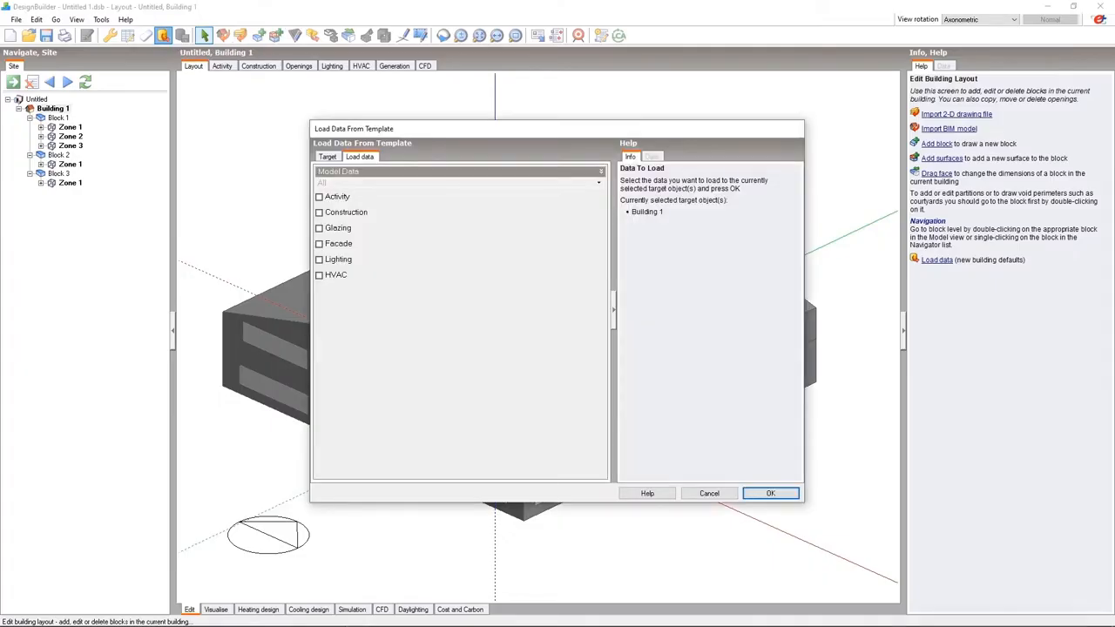
{"action": "left_click", "coordinate": [319, 227]}
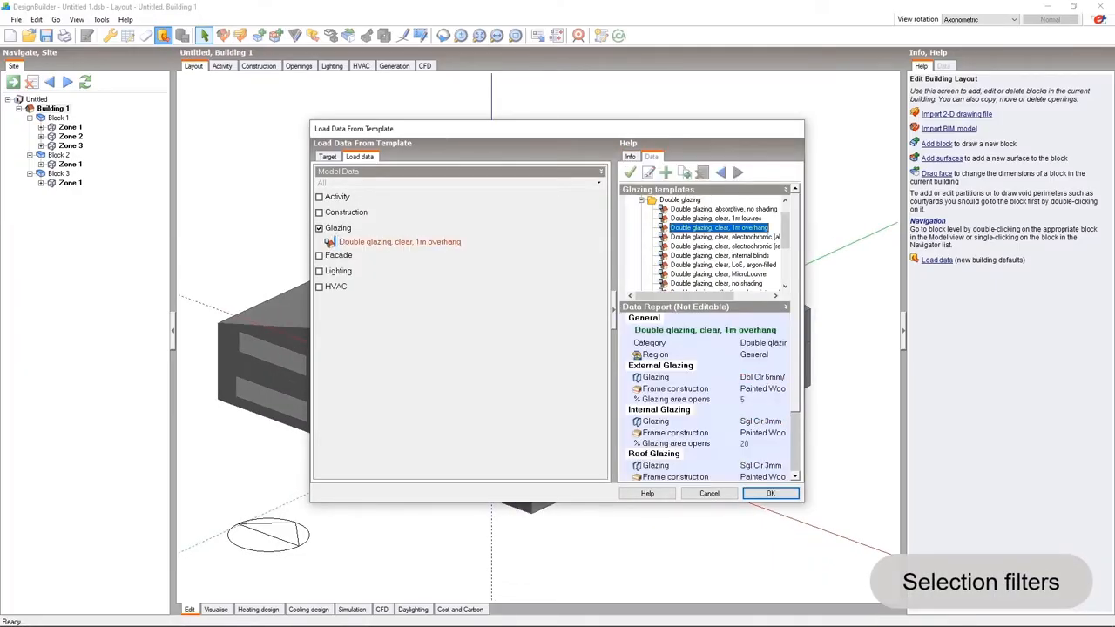
{"action": "left_click", "coordinate": [327, 157]}
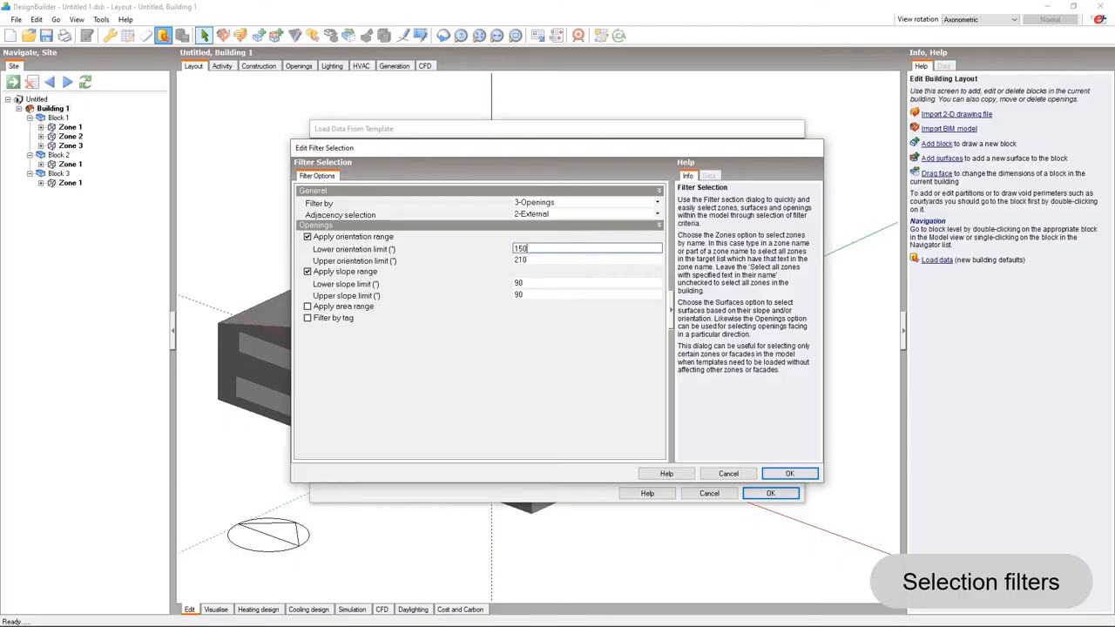
{"action": "left_click", "coordinate": [789, 474]}
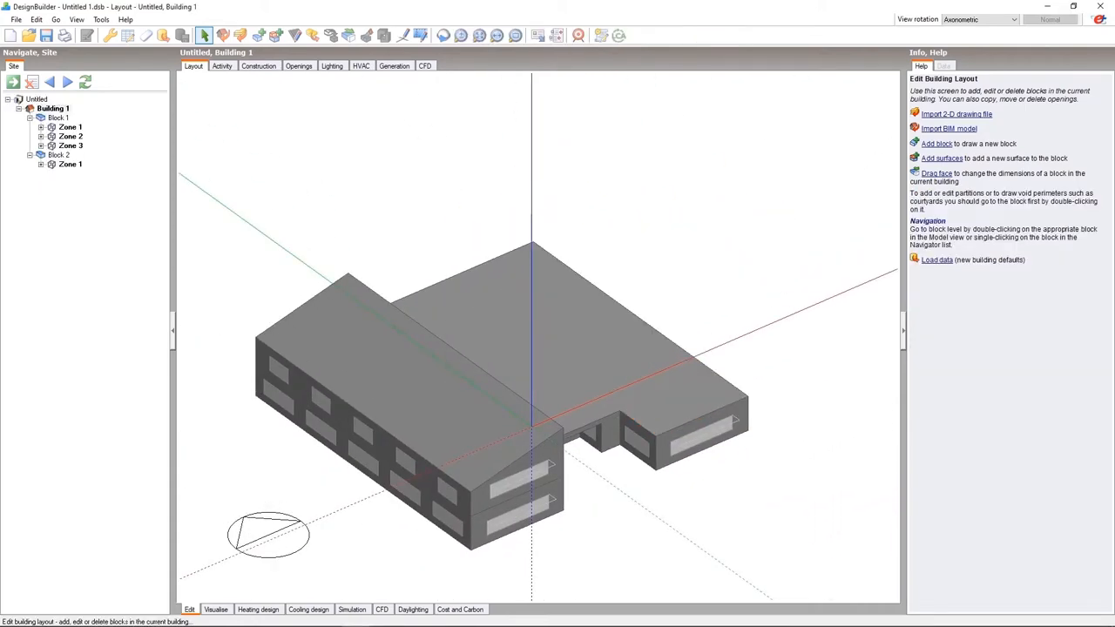
Add a hipped roof block over the L-shaped building and confirm deleting the selected block.
{"action": "left_click", "coordinate": [1007, 21]}
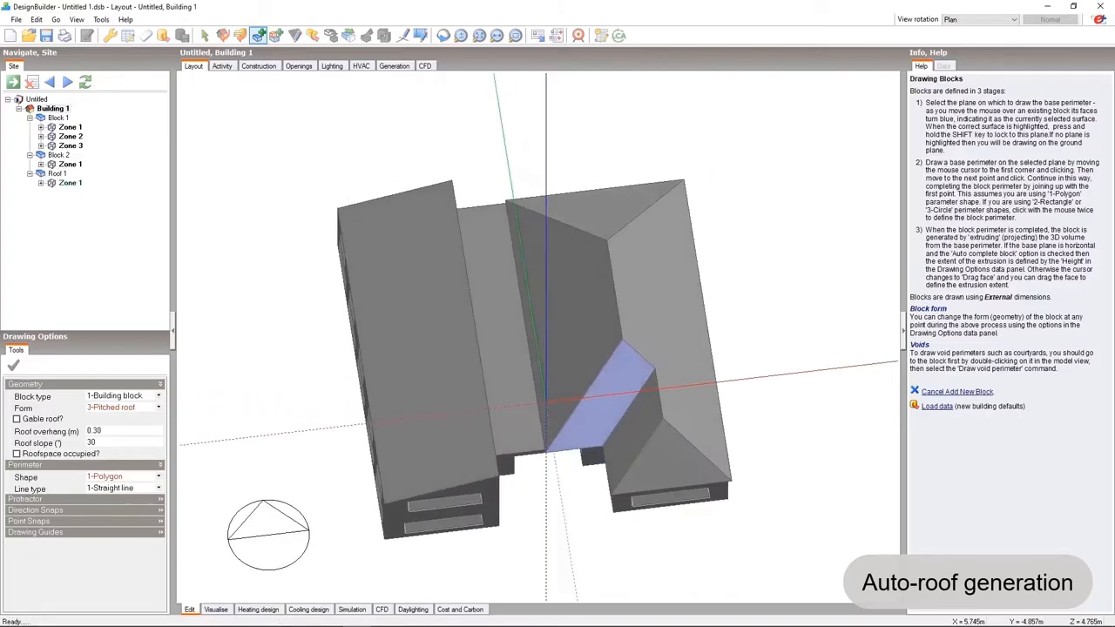
{"action": "left_click", "coordinate": [1007, 19]}
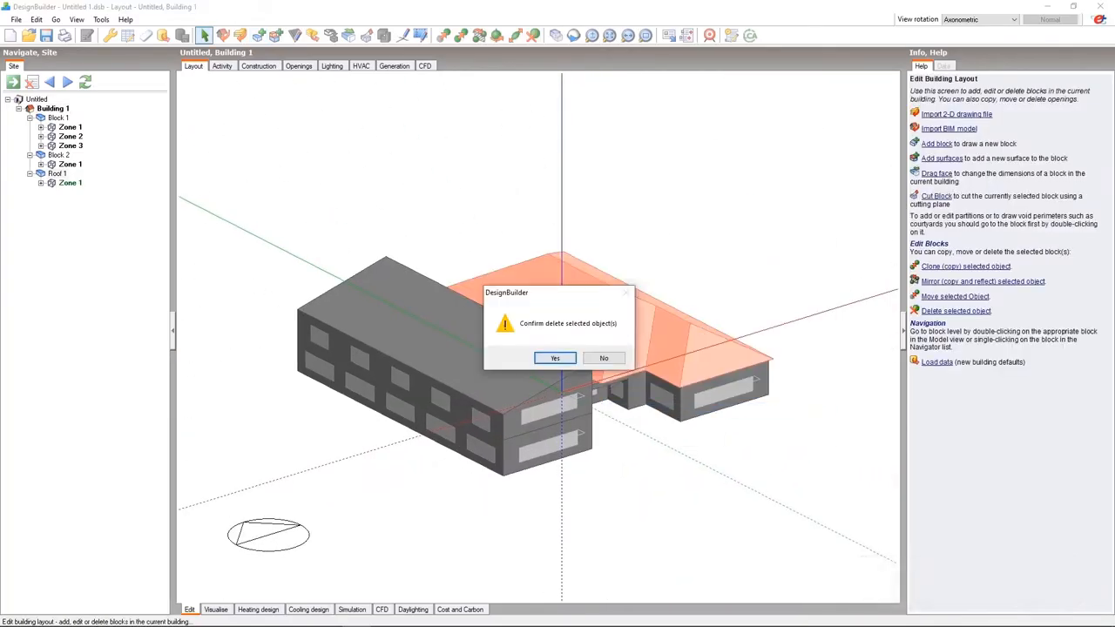
{"action": "left_click", "coordinate": [554, 358]}
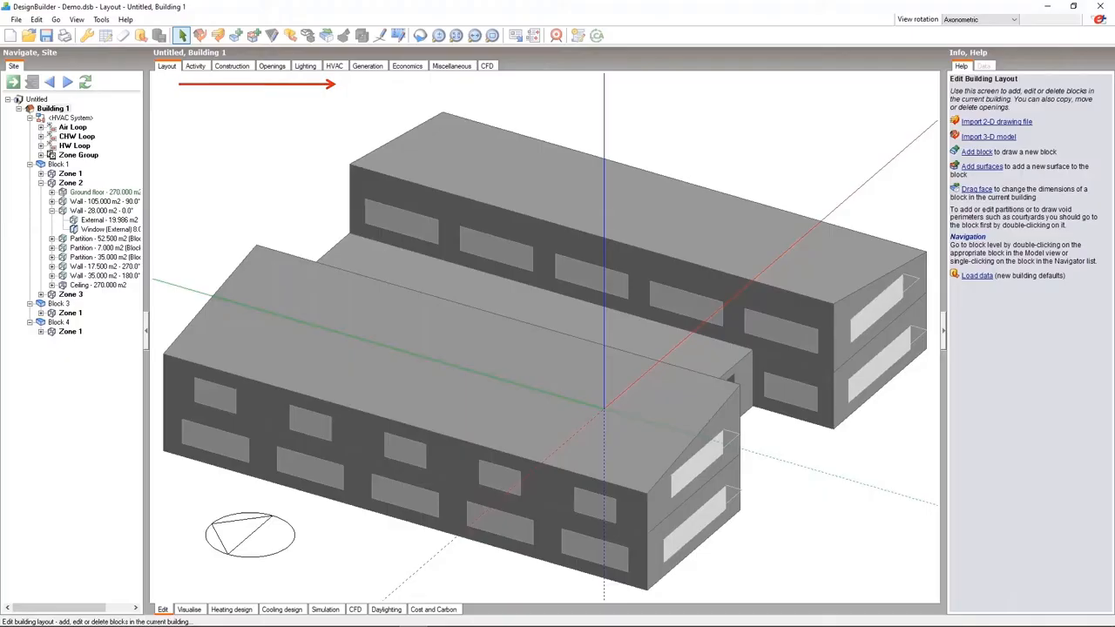
Show the demo office building's activity data based on the Generic Office Area template.
{"action": "left_click", "coordinate": [201, 66]}
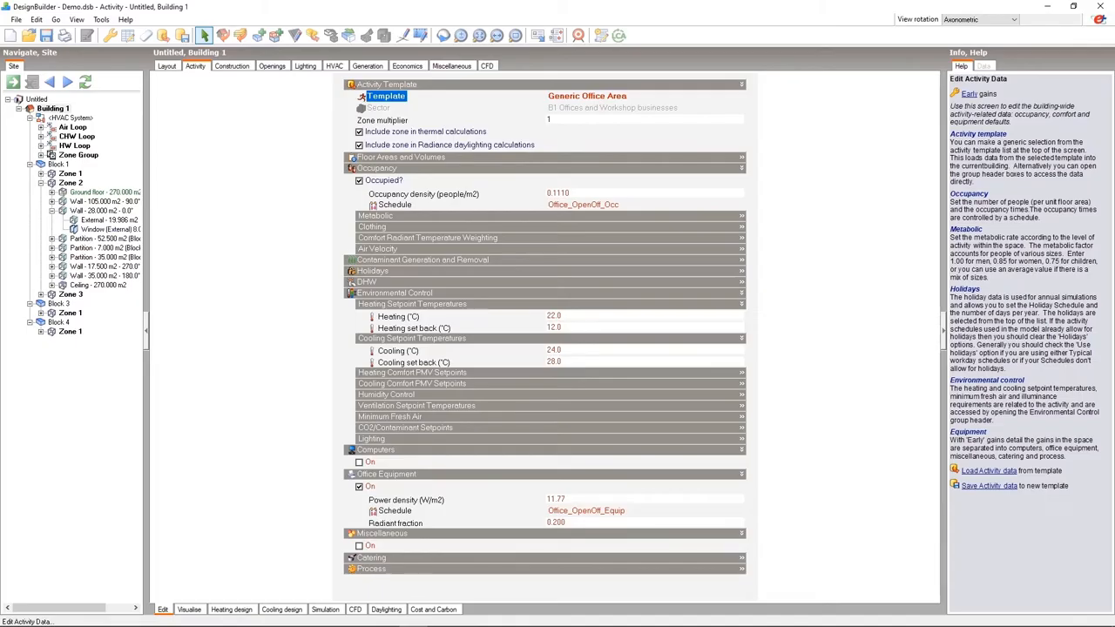
Browse the activity template categories, expanding and collapsing the office and ASHRAE folders.
{"action": "left_click", "coordinate": [983, 63]}
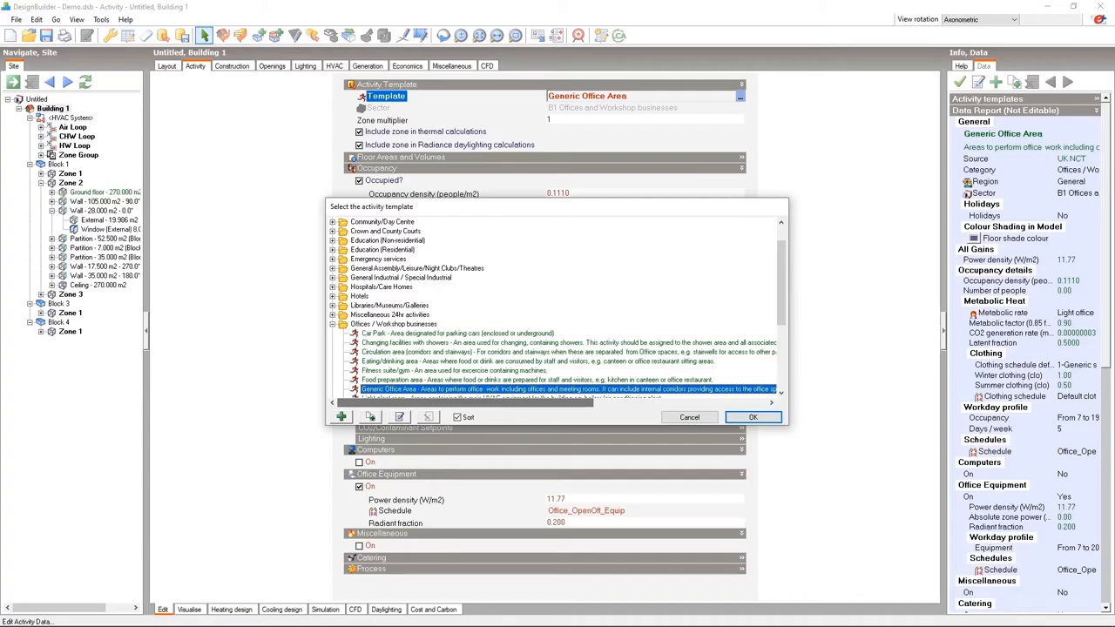
{"action": "left_click", "coordinate": [333, 324]}
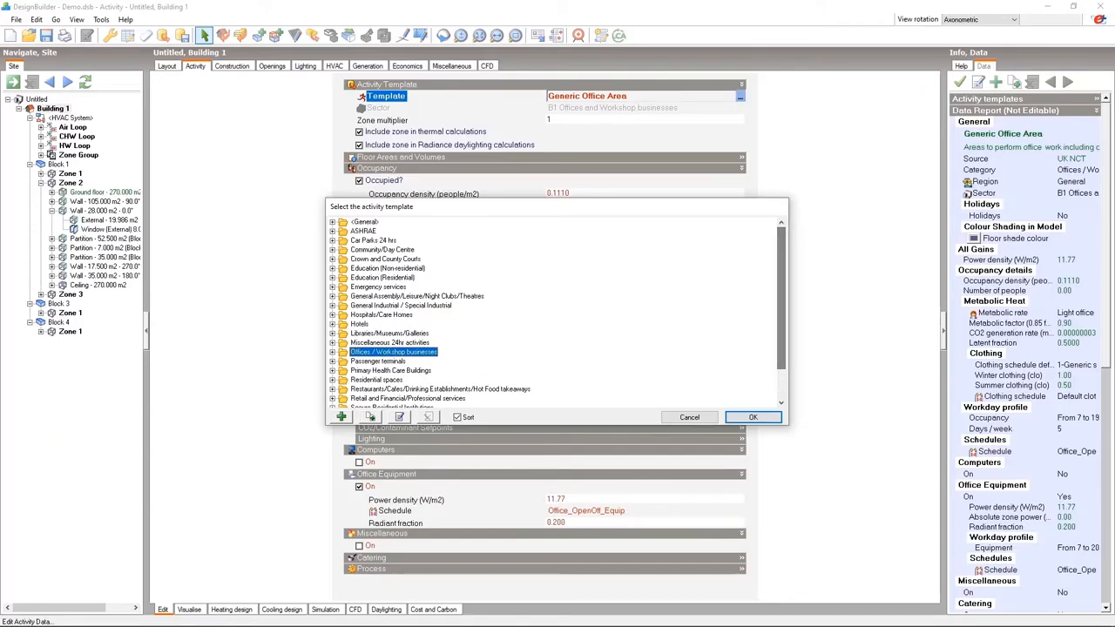
{"action": "left_click", "coordinate": [331, 230]}
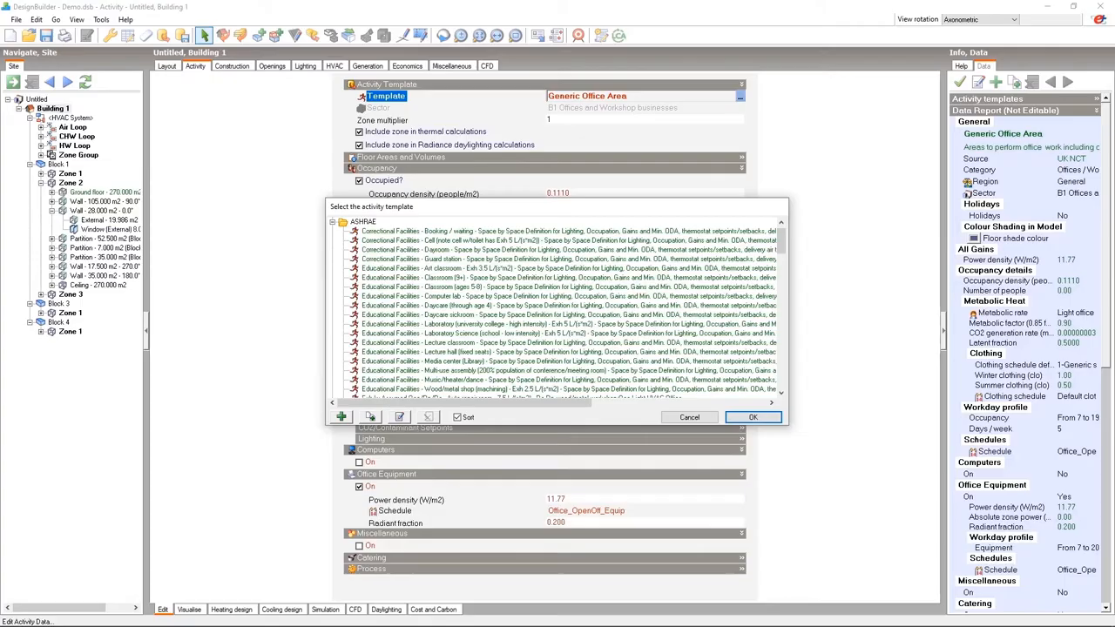
{"action": "left_click", "coordinate": [335, 222]}
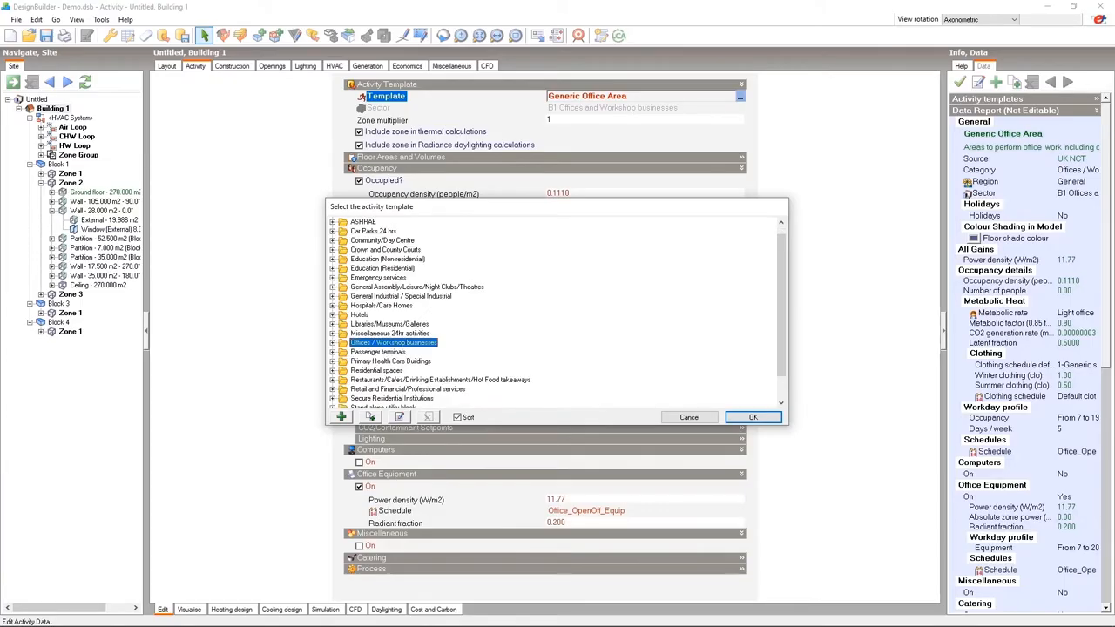
{"action": "scroll", "scroll_direction": "down", "scroll_amount": 3}
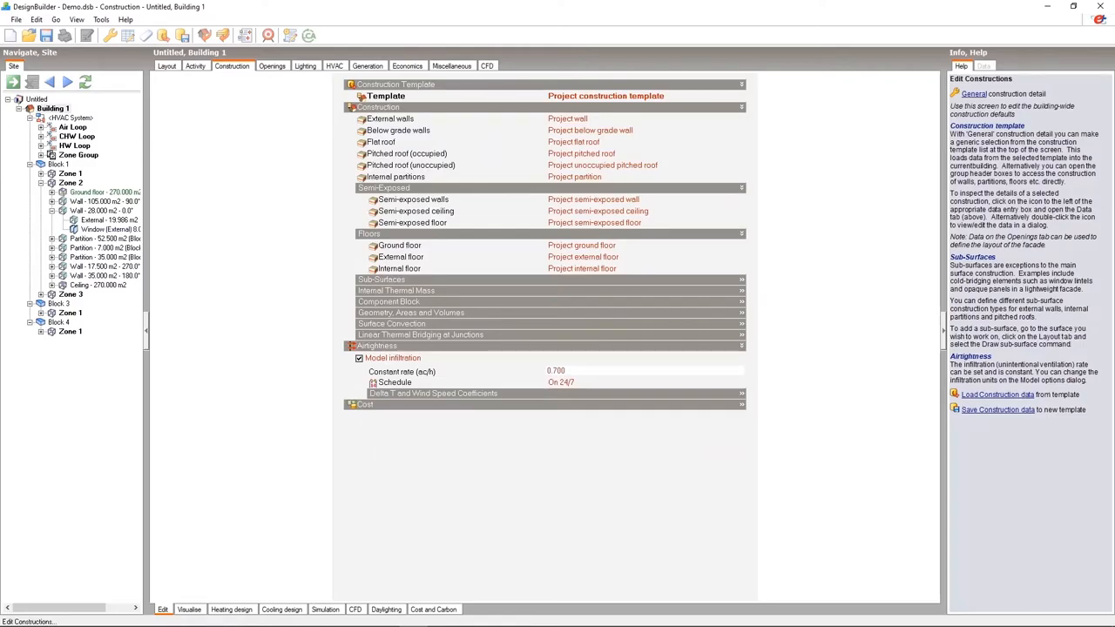
View the project construction template's external wall layers, then move to the openings settings.
{"action": "left_click", "coordinate": [385, 96]}
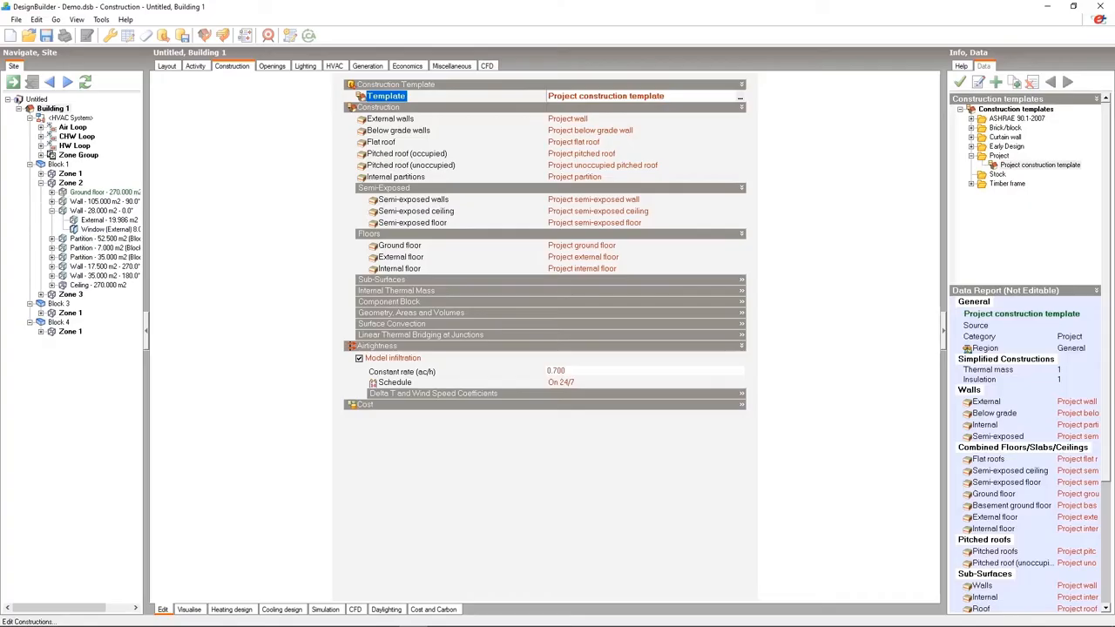
{"action": "left_click", "coordinate": [386, 119]}
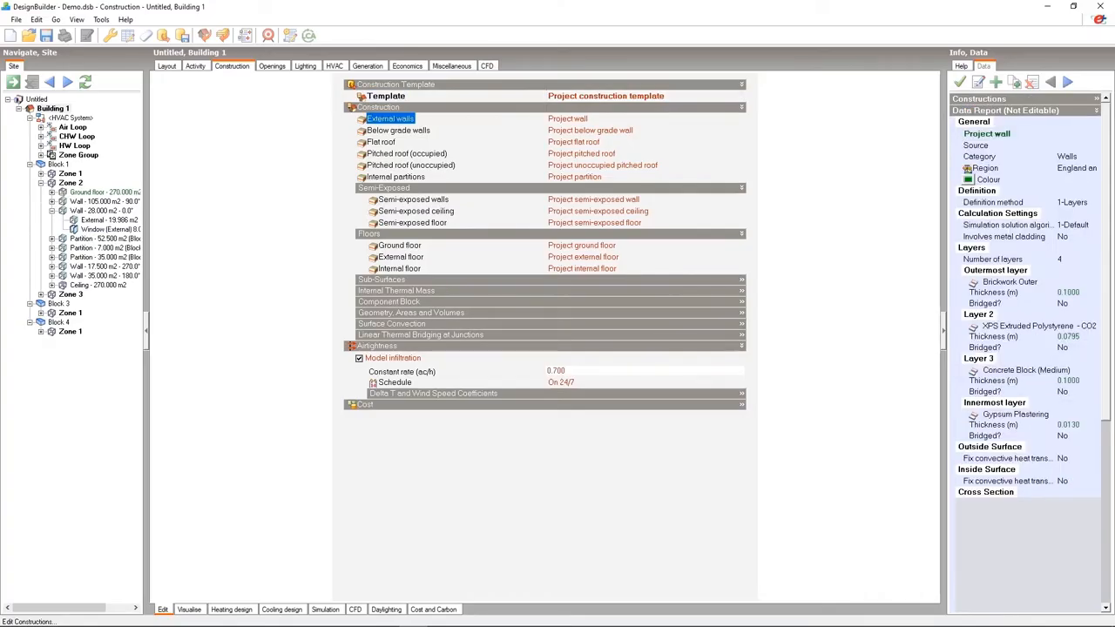
{"action": "left_click", "coordinate": [272, 66]}
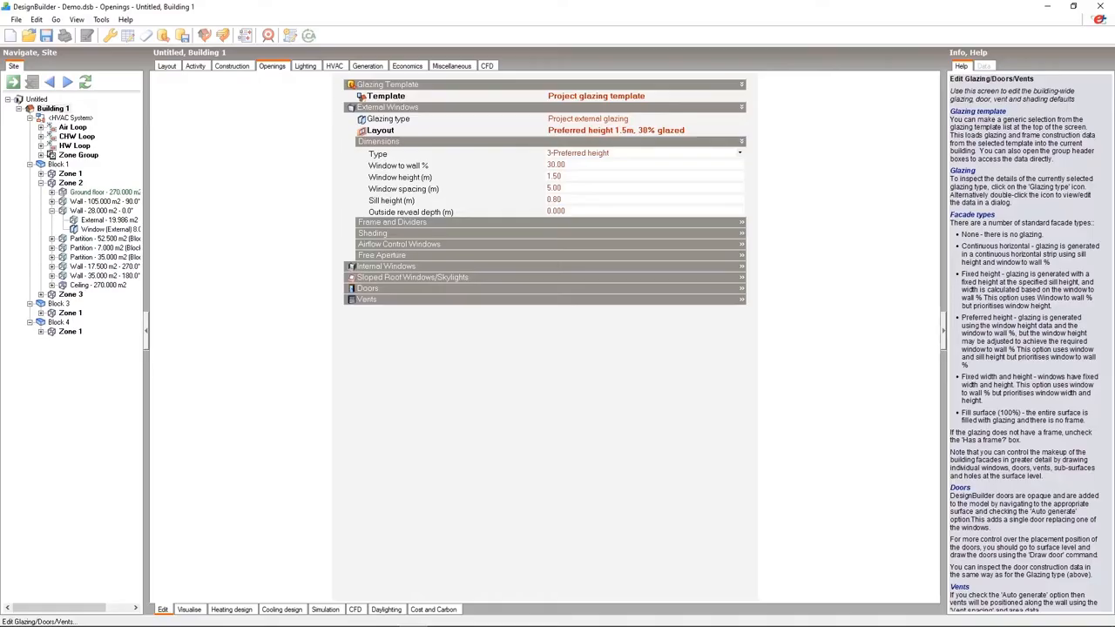
Show the building's HVAC data with the 4-pipe fan coil unit and air-cooled chiller template.
{"action": "left_click", "coordinate": [335, 66]}
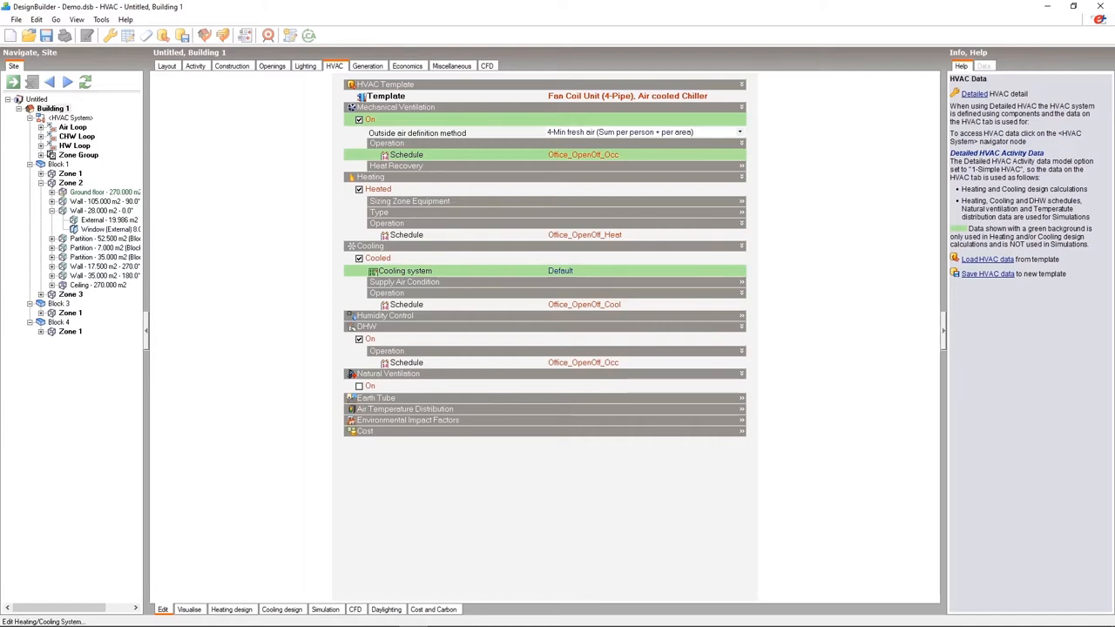
Bring up the detailed HVAC template choices, previewing the FCU with DOAS air-cooled chiller system.
{"action": "left_click", "coordinate": [359, 385]}
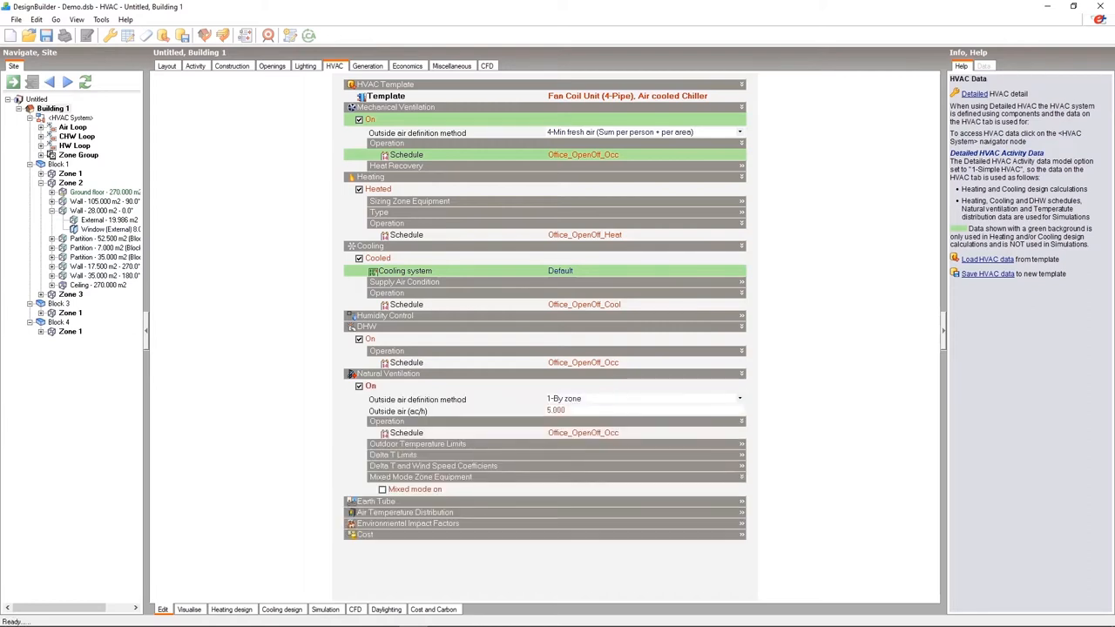
{"action": "left_click", "coordinate": [381, 488]}
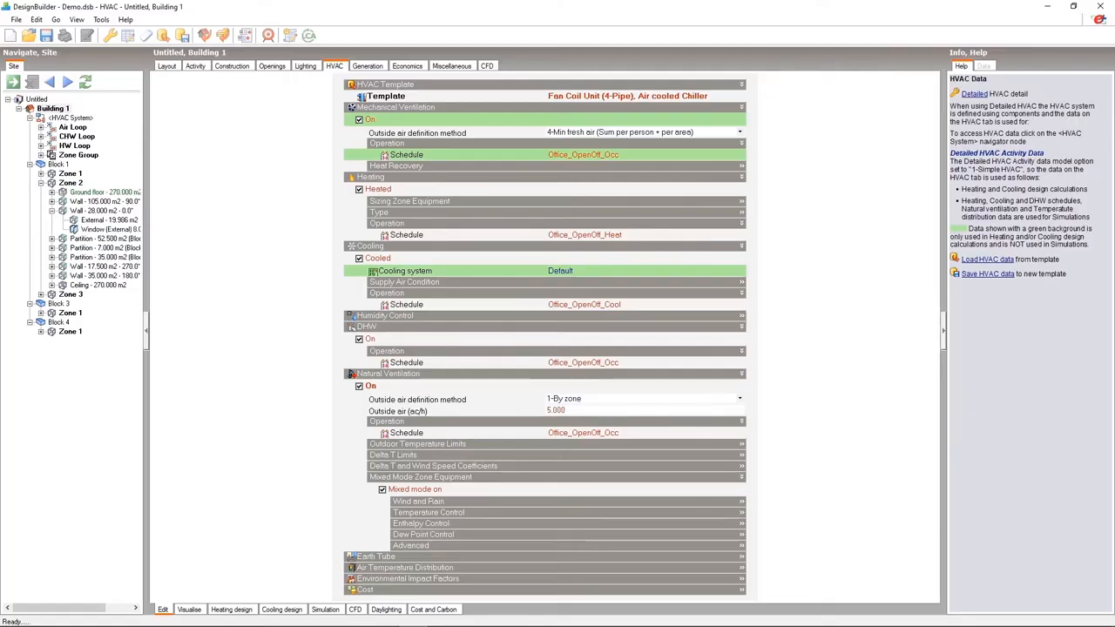
{"action": "left_click", "coordinate": [359, 386]}
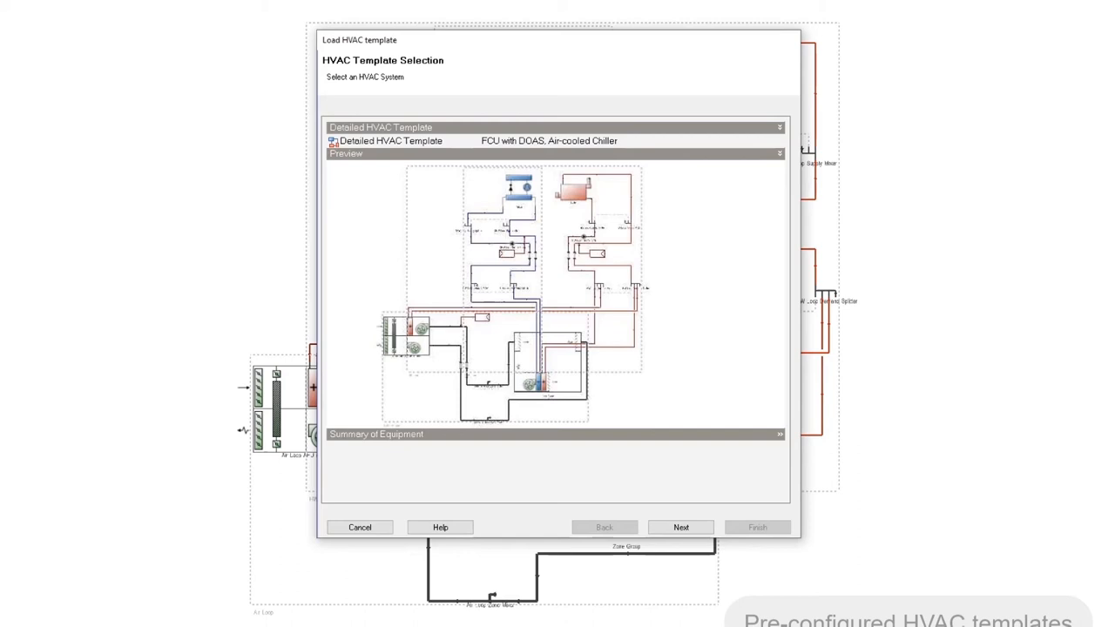
Choose the VRF with HR and DOAS template to load its detailed HVAC schematic.
{"action": "left_click", "coordinate": [386, 139]}
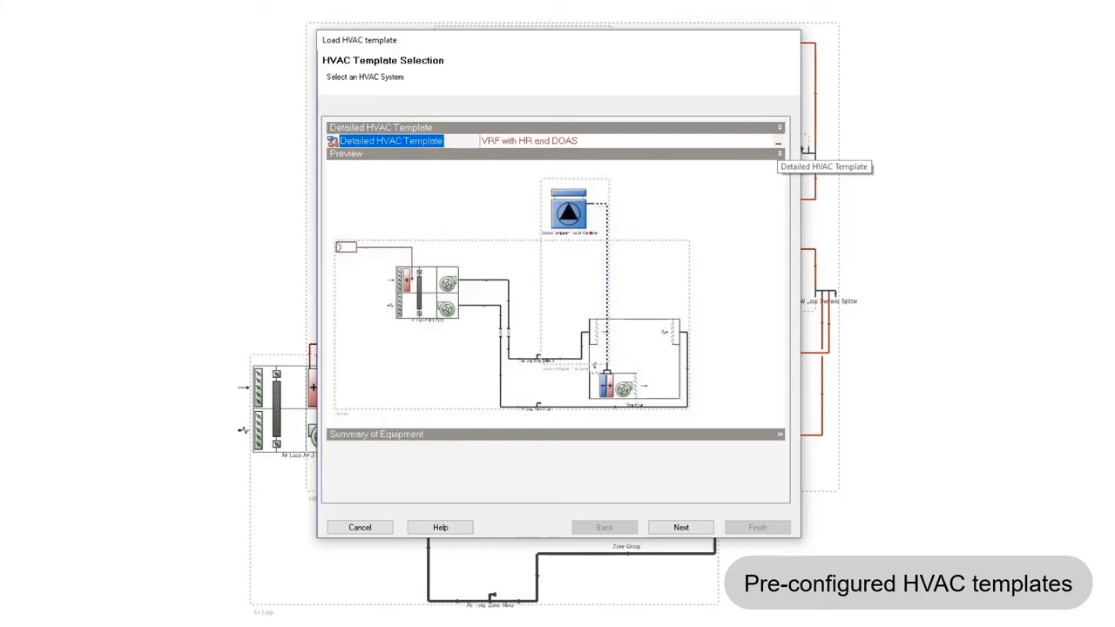
{"action": "left_click", "coordinate": [777, 139]}
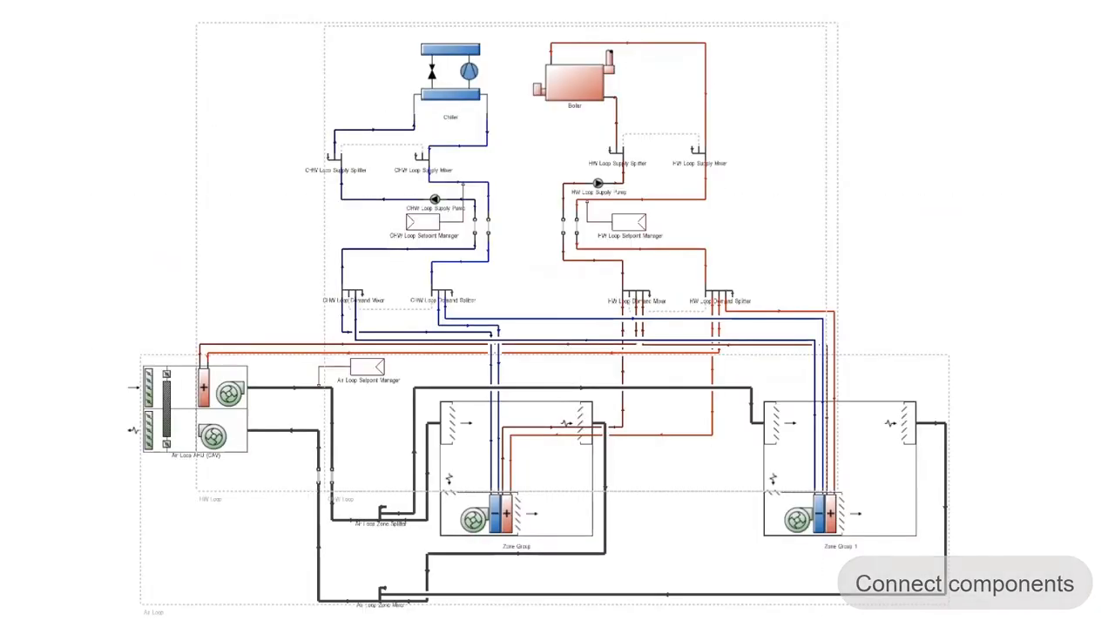
Review the chiller's cooling capacity temperature curve and electric input ratio curve.
{"action": "double_click", "coordinate": [446, 69]}
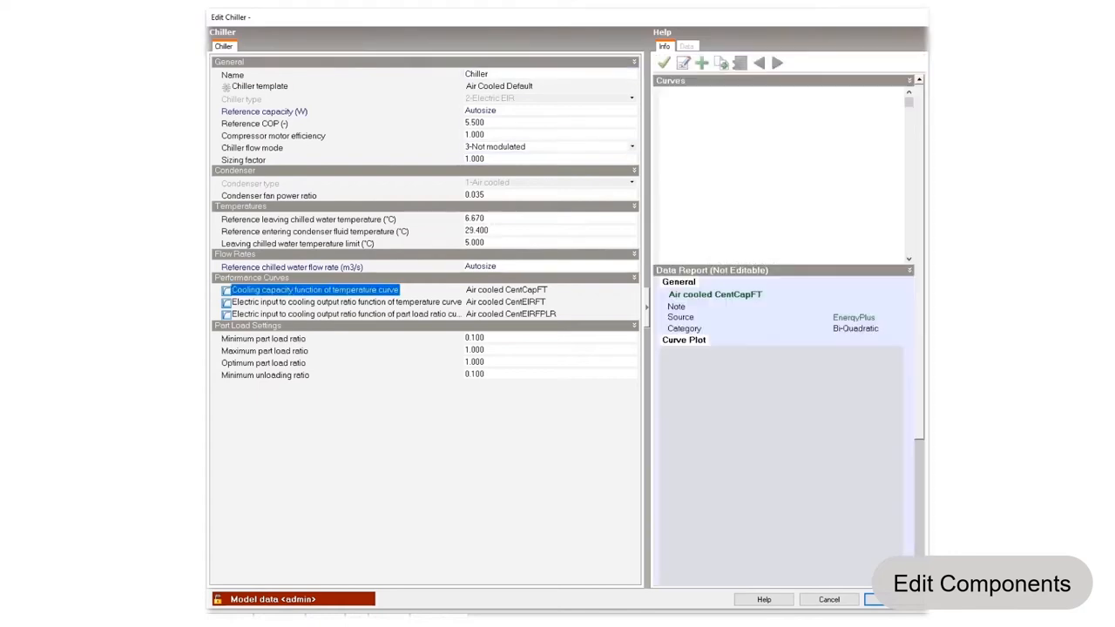
{"action": "left_click", "coordinate": [345, 302]}
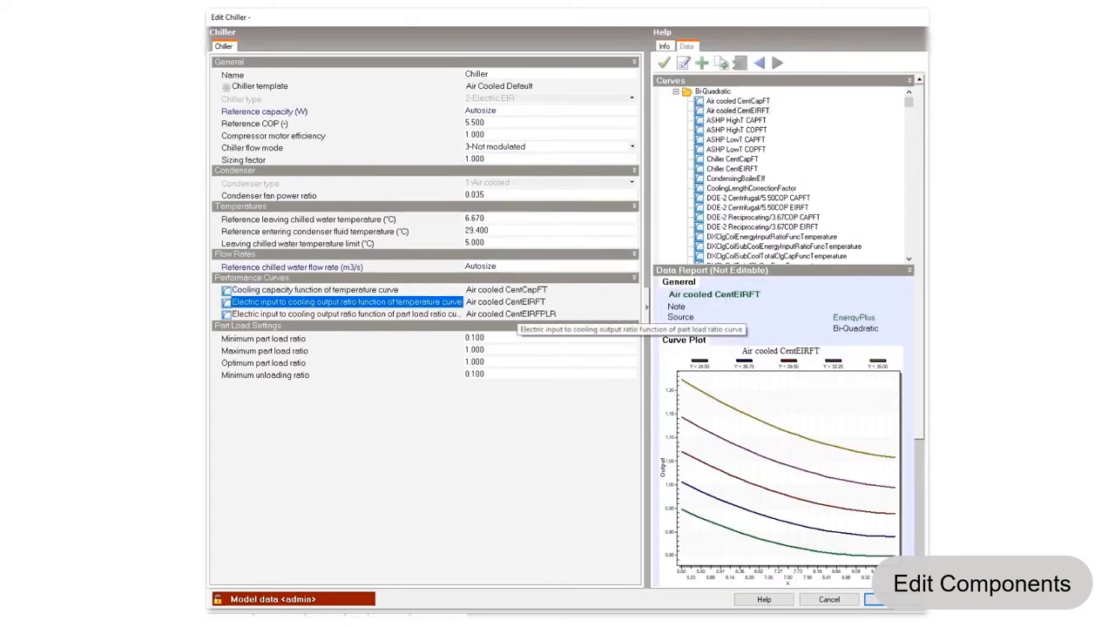
{"action": "left_click", "coordinate": [340, 313]}
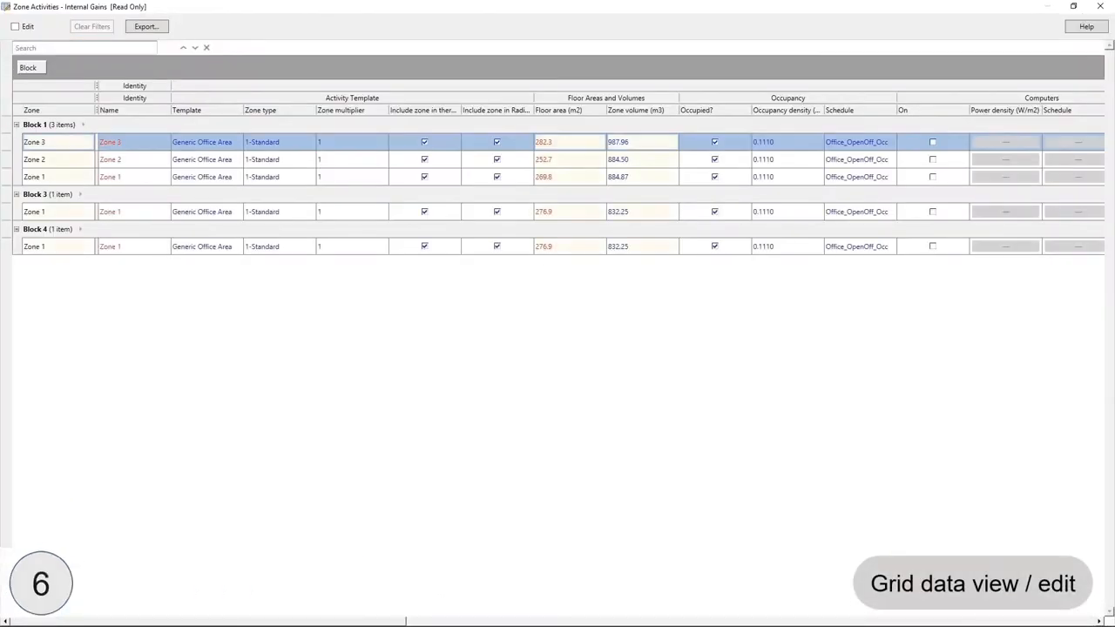
Scroll the internal gains grid to Office Equipment, then close the grid view management window.
{"action": "scroll", "scroll_direction": "right", "scroll_amount": 3}
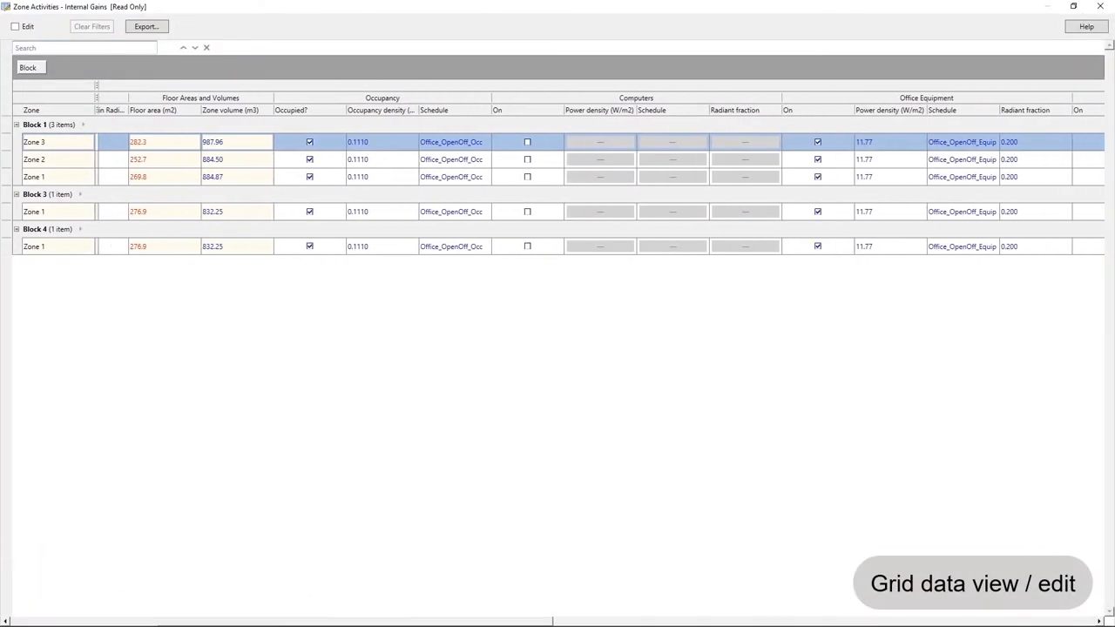
{"action": "scroll", "scroll_direction": "right", "scroll_amount": 3}
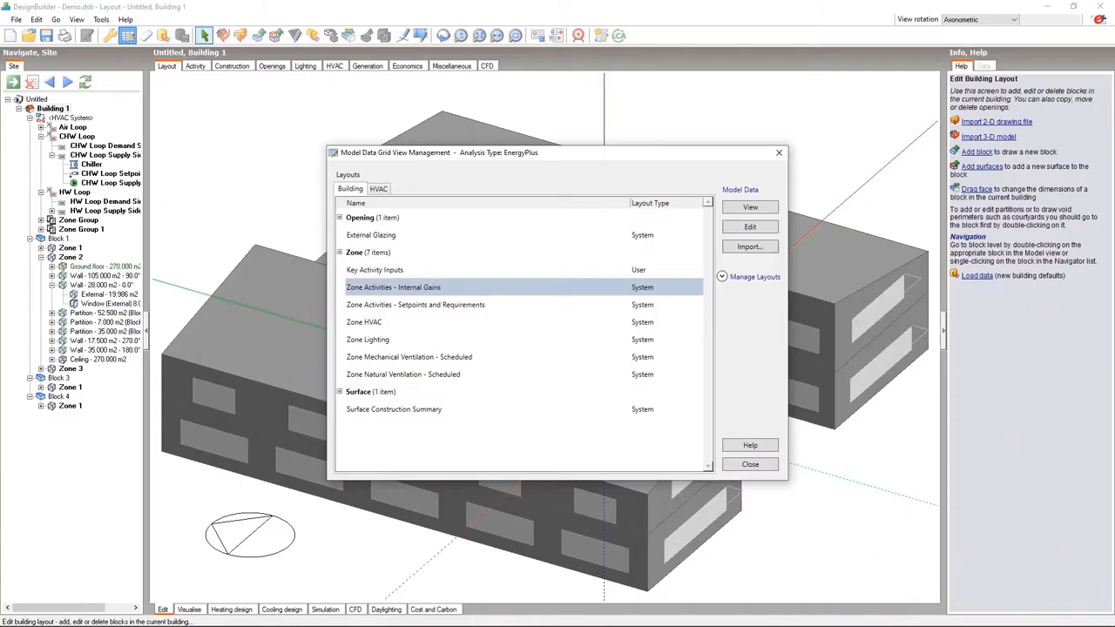
{"action": "left_click", "coordinate": [750, 463]}
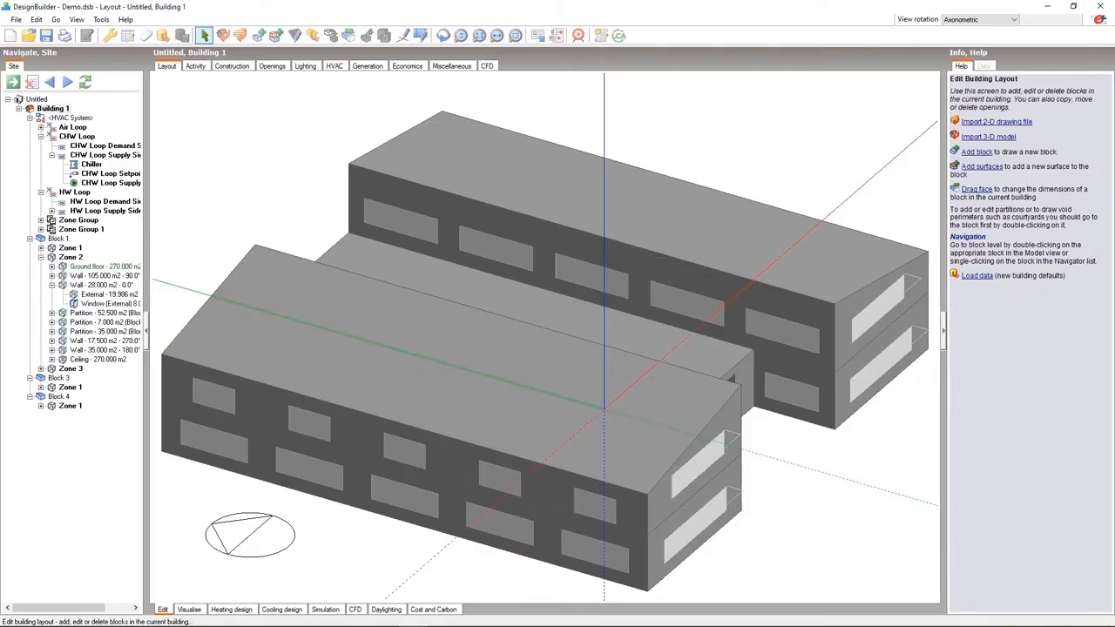
{"action": "left_click", "coordinate": [188, 610]}
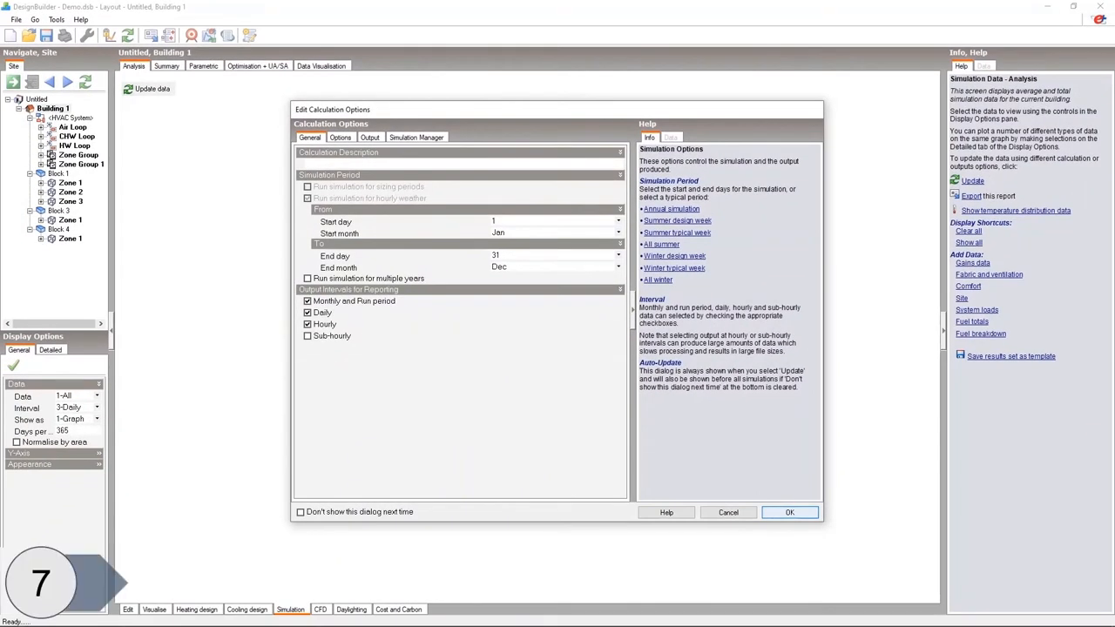
Start the full-year simulation with the configured monthly and daily outputs.
{"action": "left_click", "coordinate": [791, 512]}
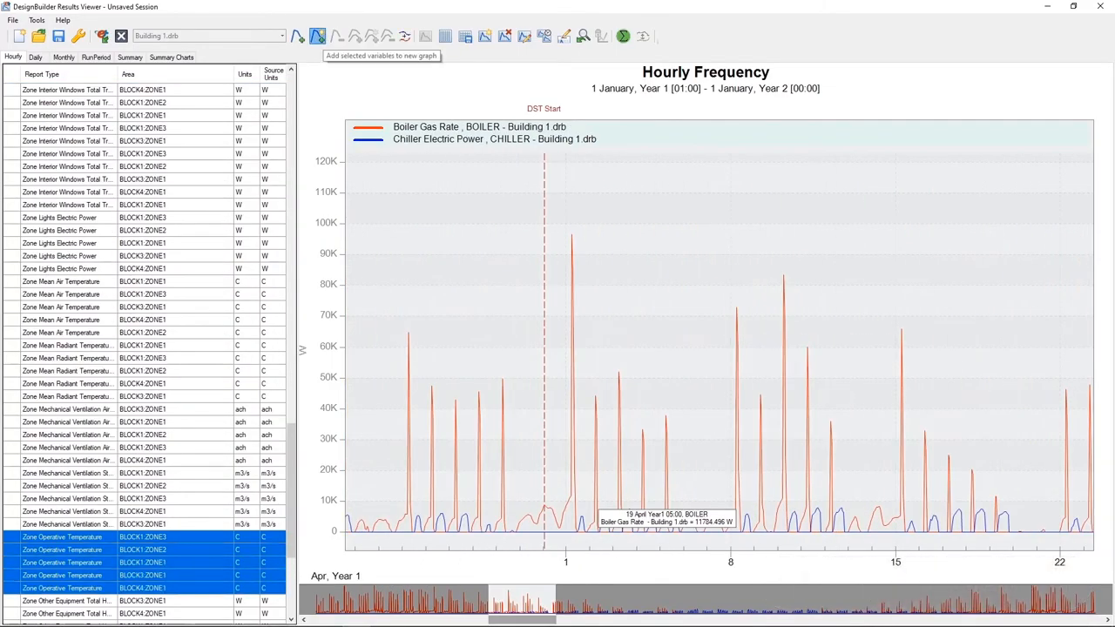
Add the selected hourly output variables to a new graph in Results Viewer.
{"action": "left_click", "coordinate": [310, 35]}
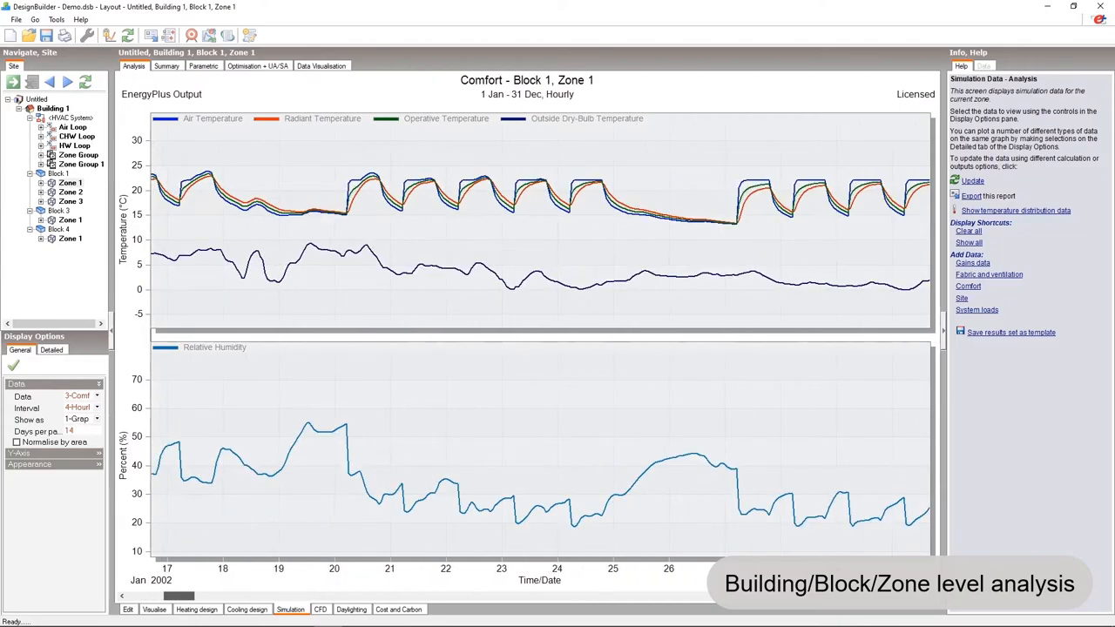
Show temperature distribution results for Zone 2 and Zone 3 of Block 1.
{"action": "left_click", "coordinate": [70, 192]}
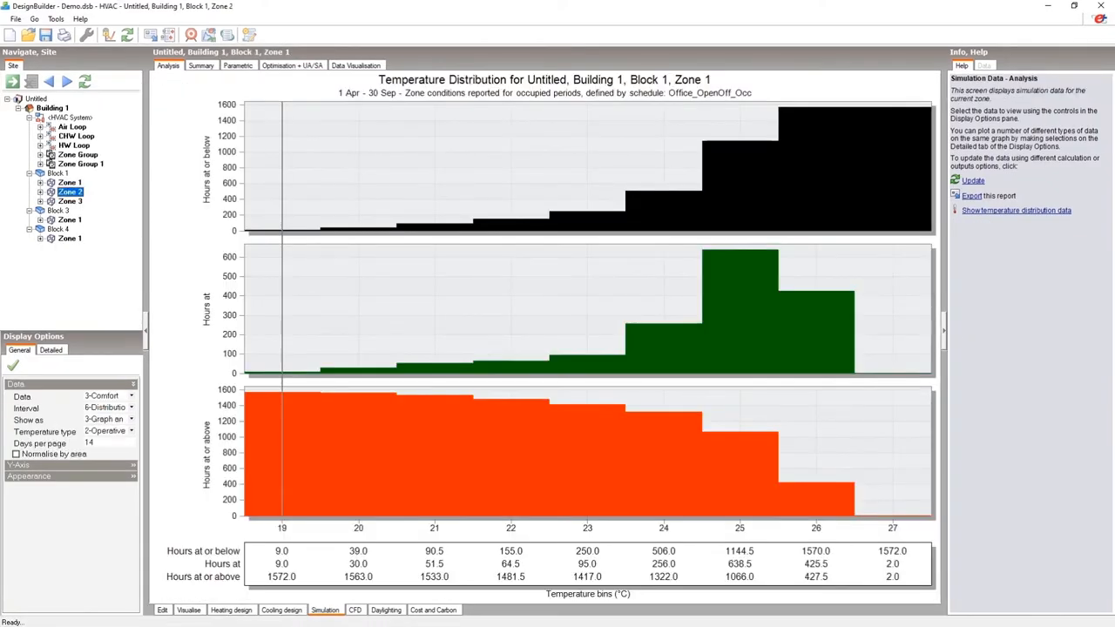
{"action": "left_click", "coordinate": [67, 202]}
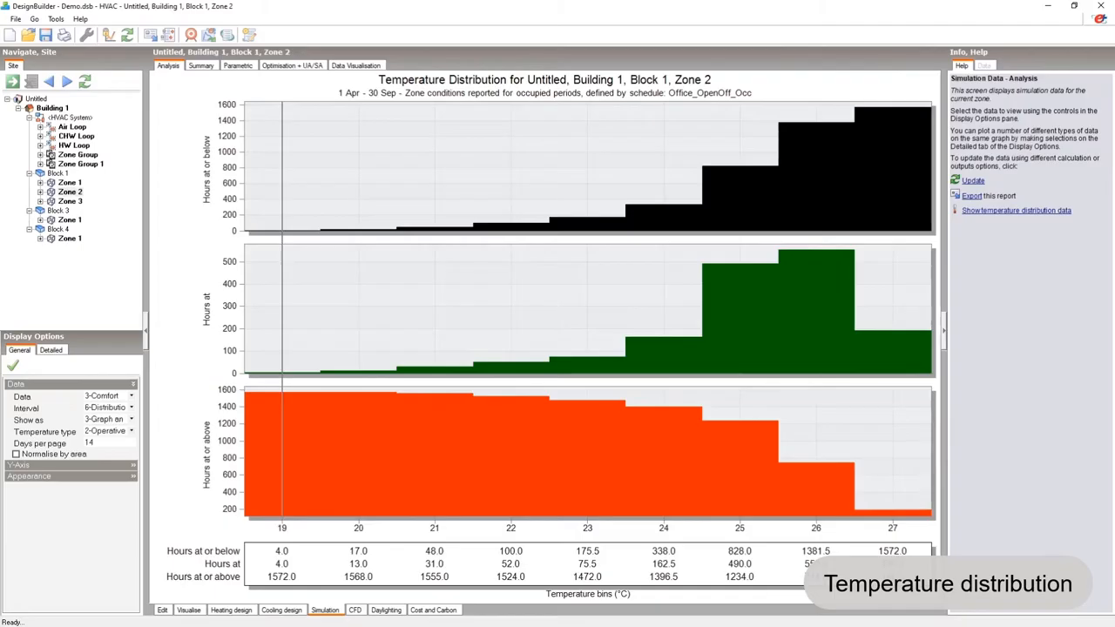
{"action": "left_click", "coordinate": [63, 202]}
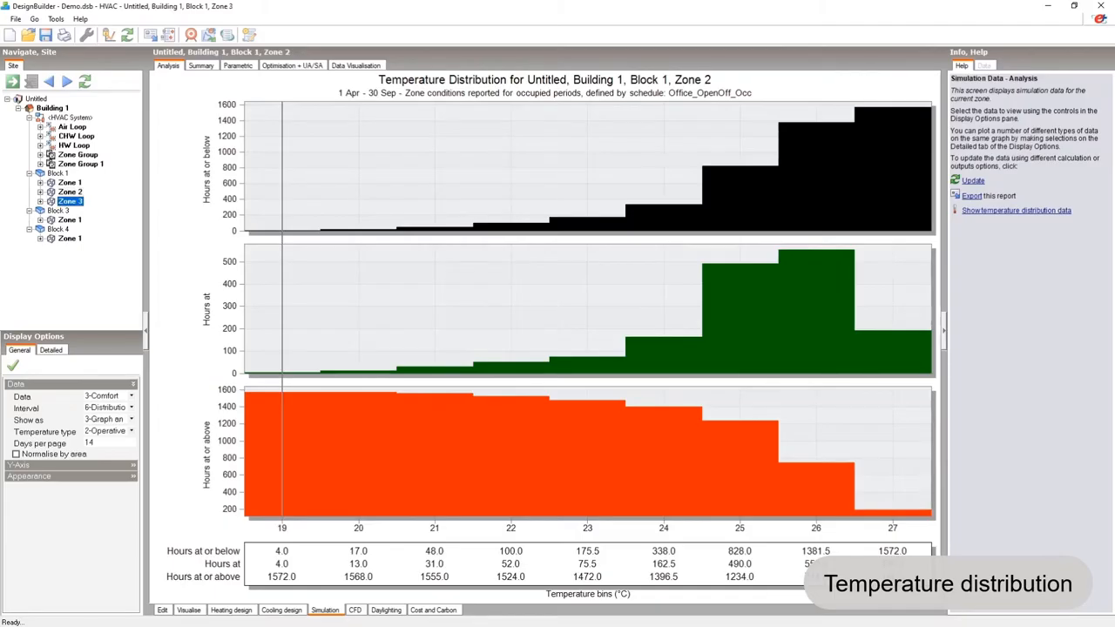
{"action": "left_click", "coordinate": [66, 200]}
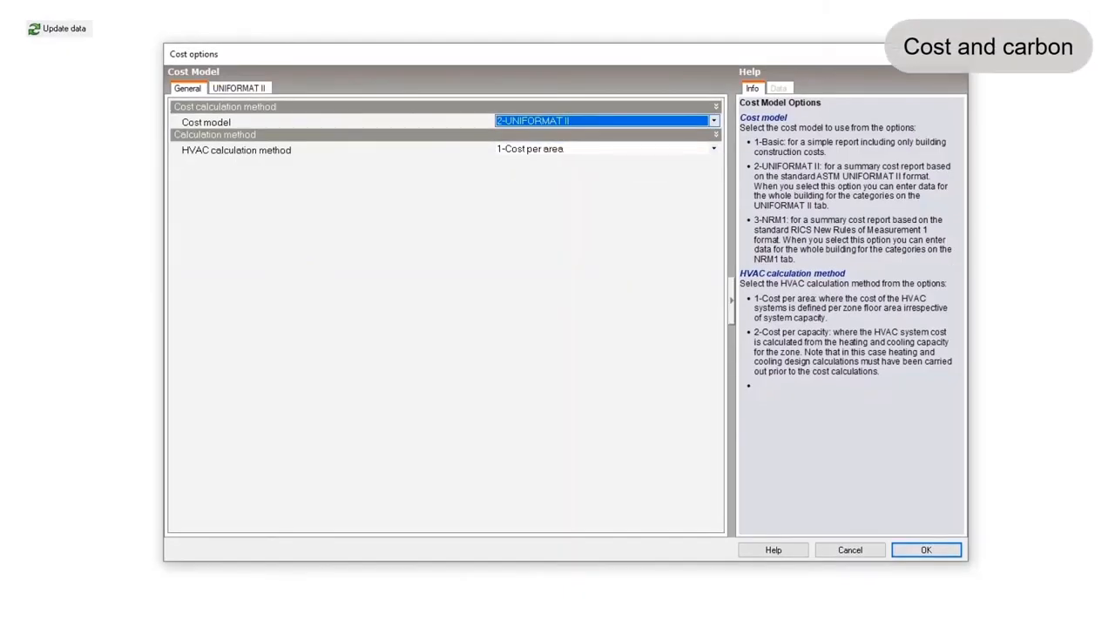
Apply the UNIFORMAT II cost model and scroll through the cost and embodied carbon report.
{"action": "left_click", "coordinate": [927, 551]}
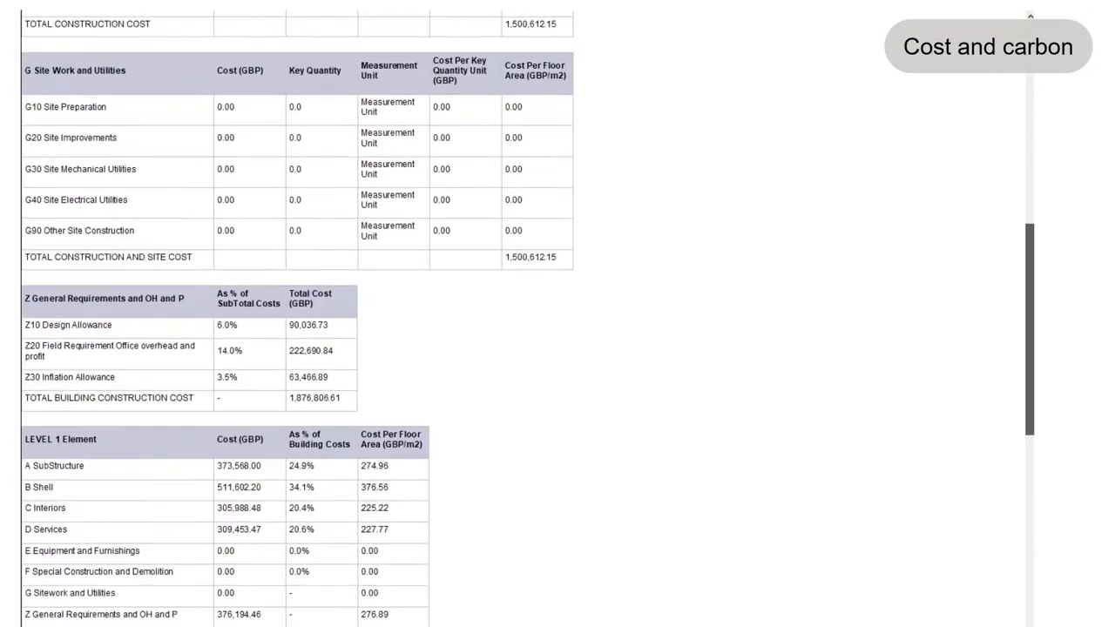
{"action": "scroll", "scroll_direction": "down", "scroll_amount": 3}
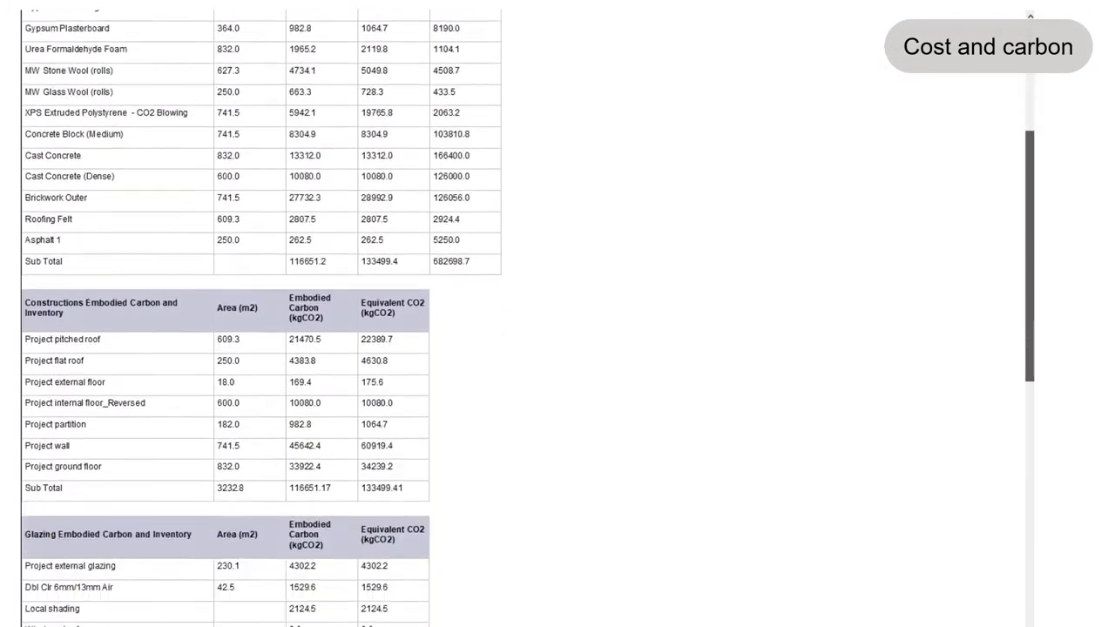
{"action": "scroll", "scroll_direction": "down", "scroll_amount": 3}
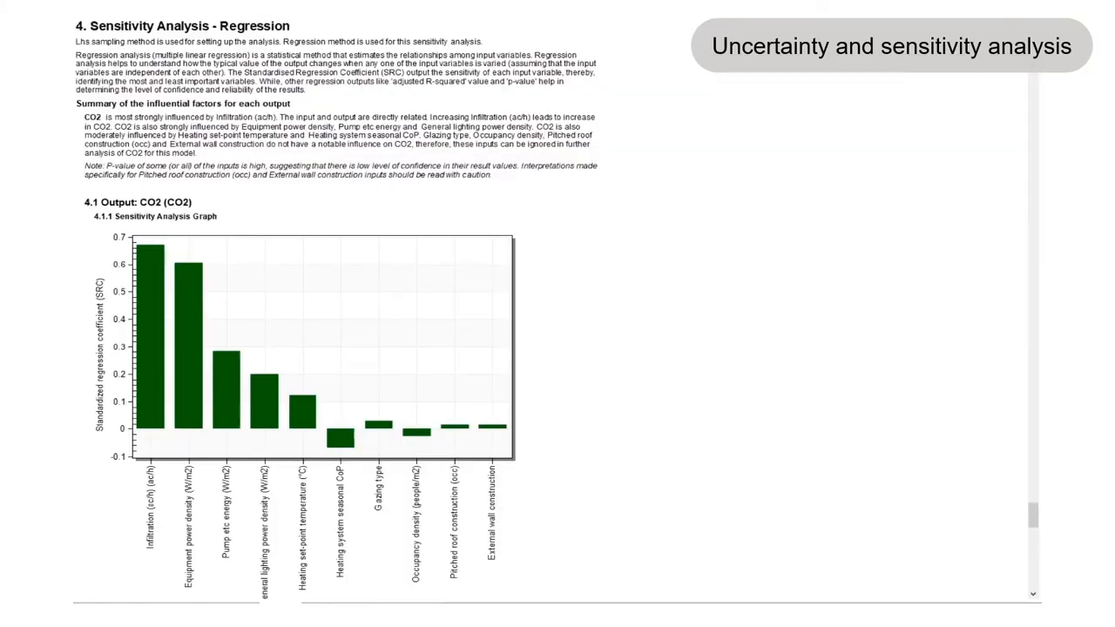
Scroll through the sensitivity regression report and the optimum start heating EMS script.
{"action": "scroll", "scroll_direction": "down", "scroll_amount": 3}
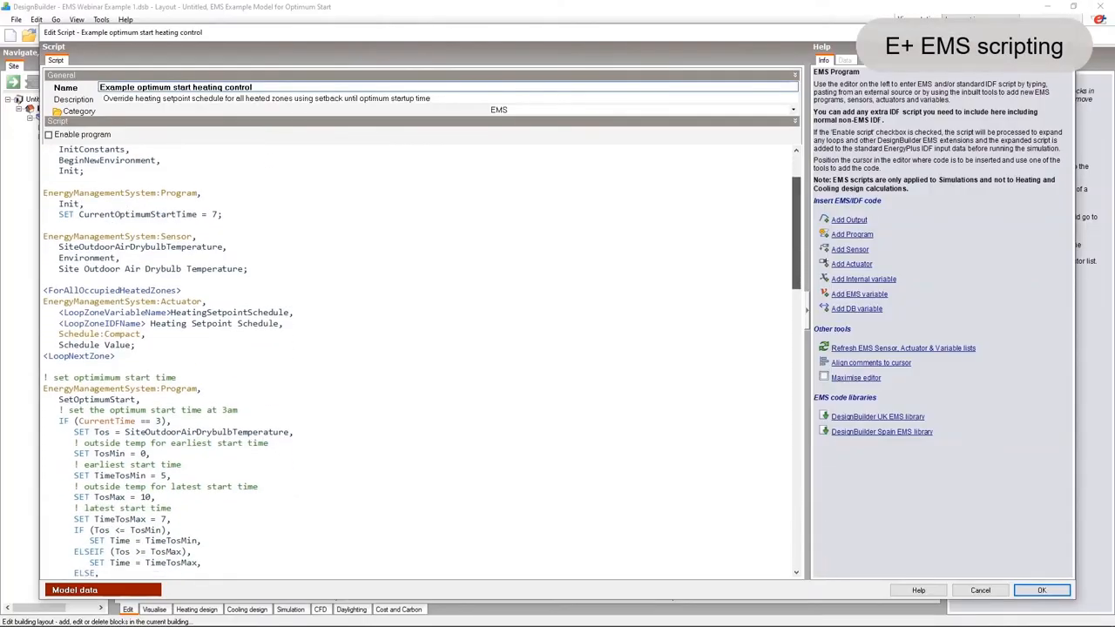
{"action": "scroll", "scroll_direction": "down", "scroll_amount": 3}
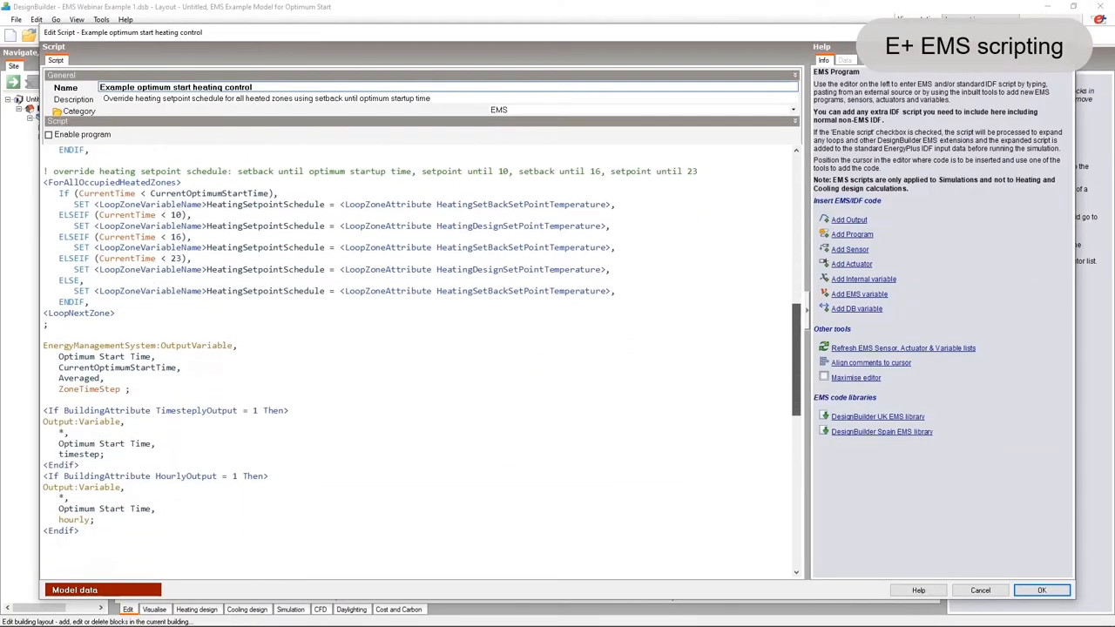